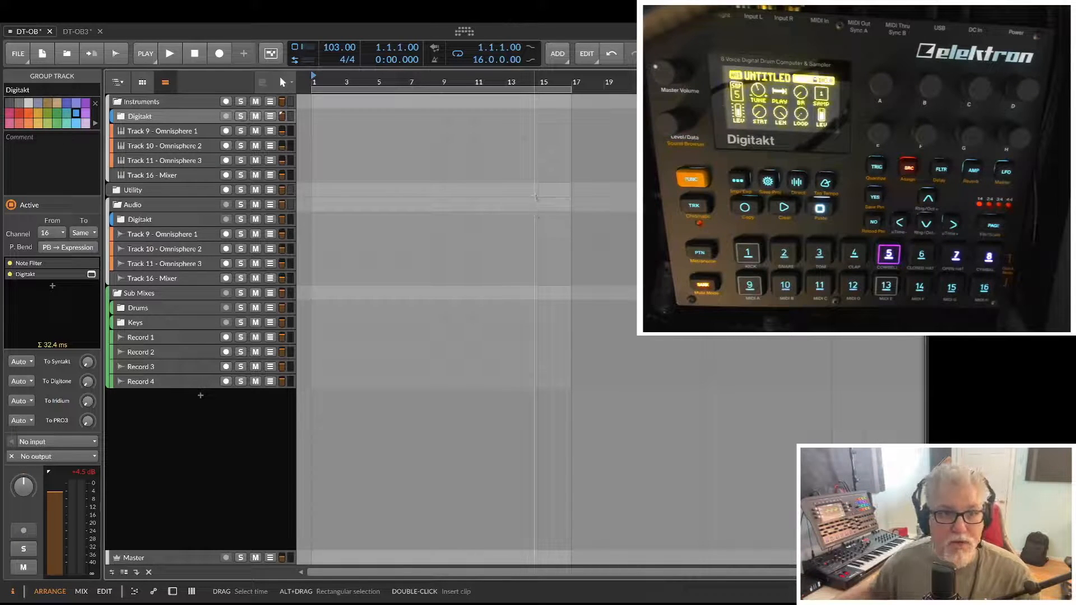
Show the Digitakt track's Overbridge plugin panel with the KICK-BRONTOM sound and Total Recall
left_click(140, 115)
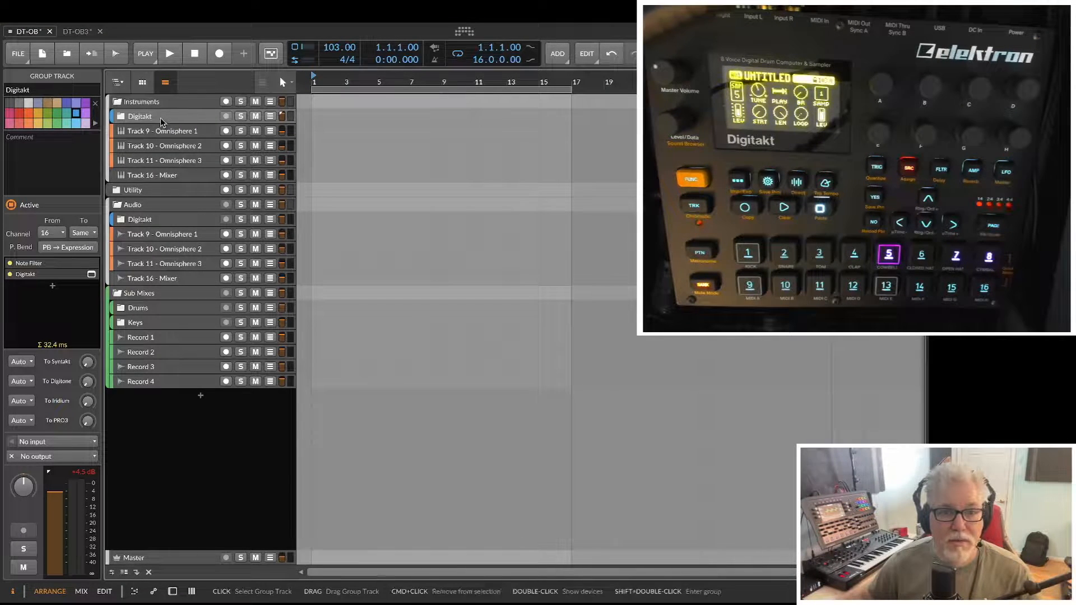
double_click(140, 115)
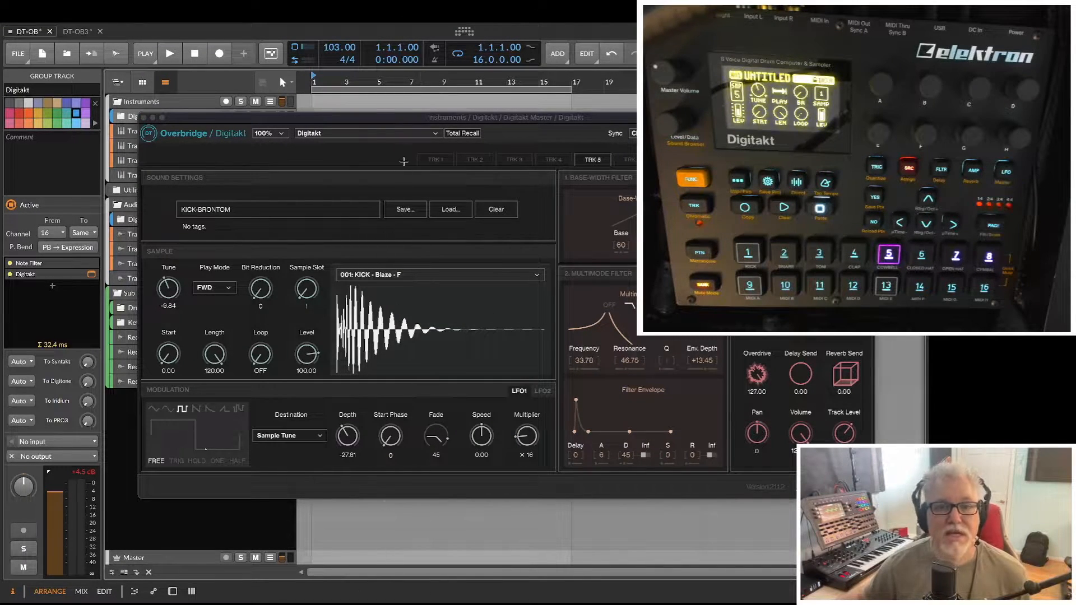
left_click(463, 134)
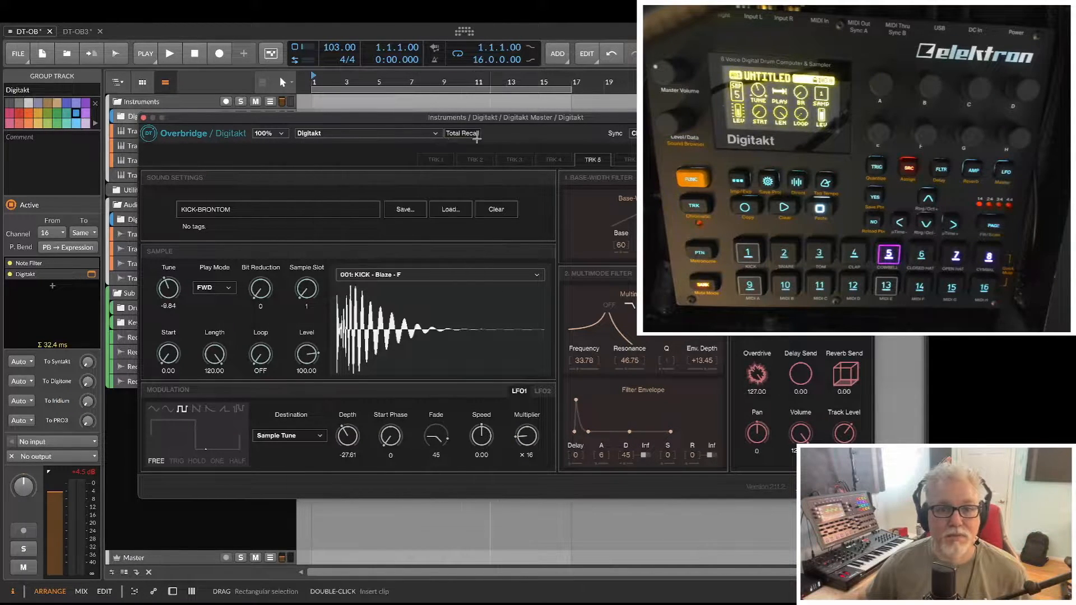
left_click(142, 116)
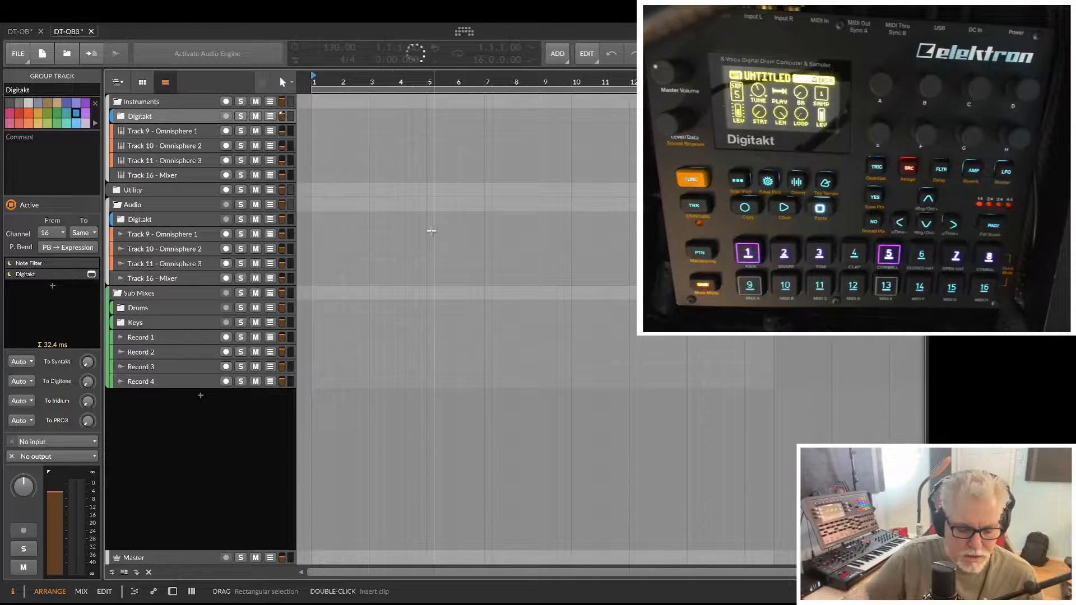
Activate the audio engine for the DT-OB3 project at 130 BPM
left_click(207, 53)
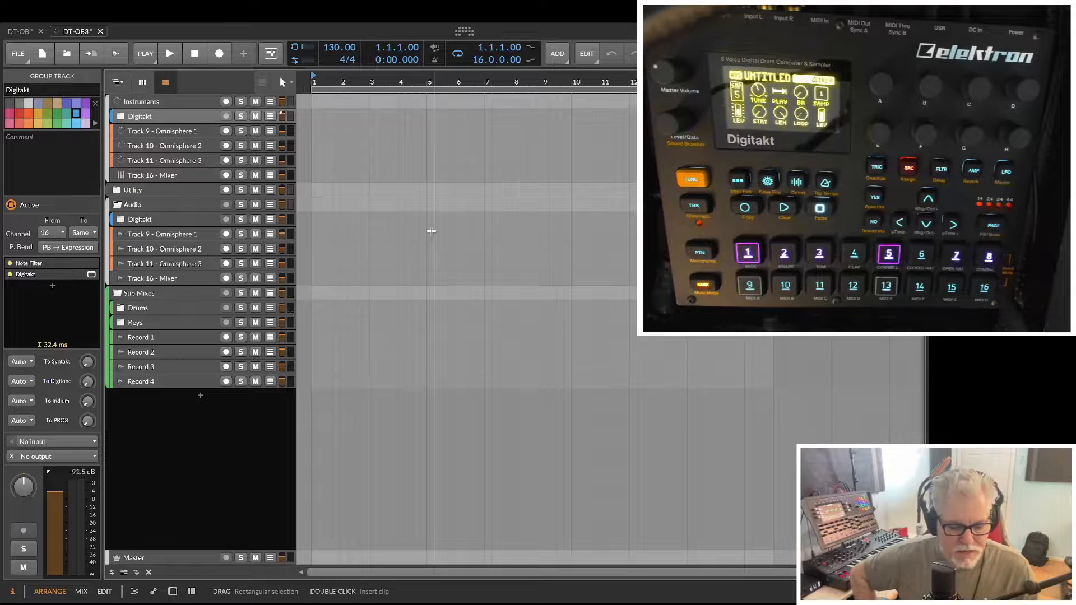